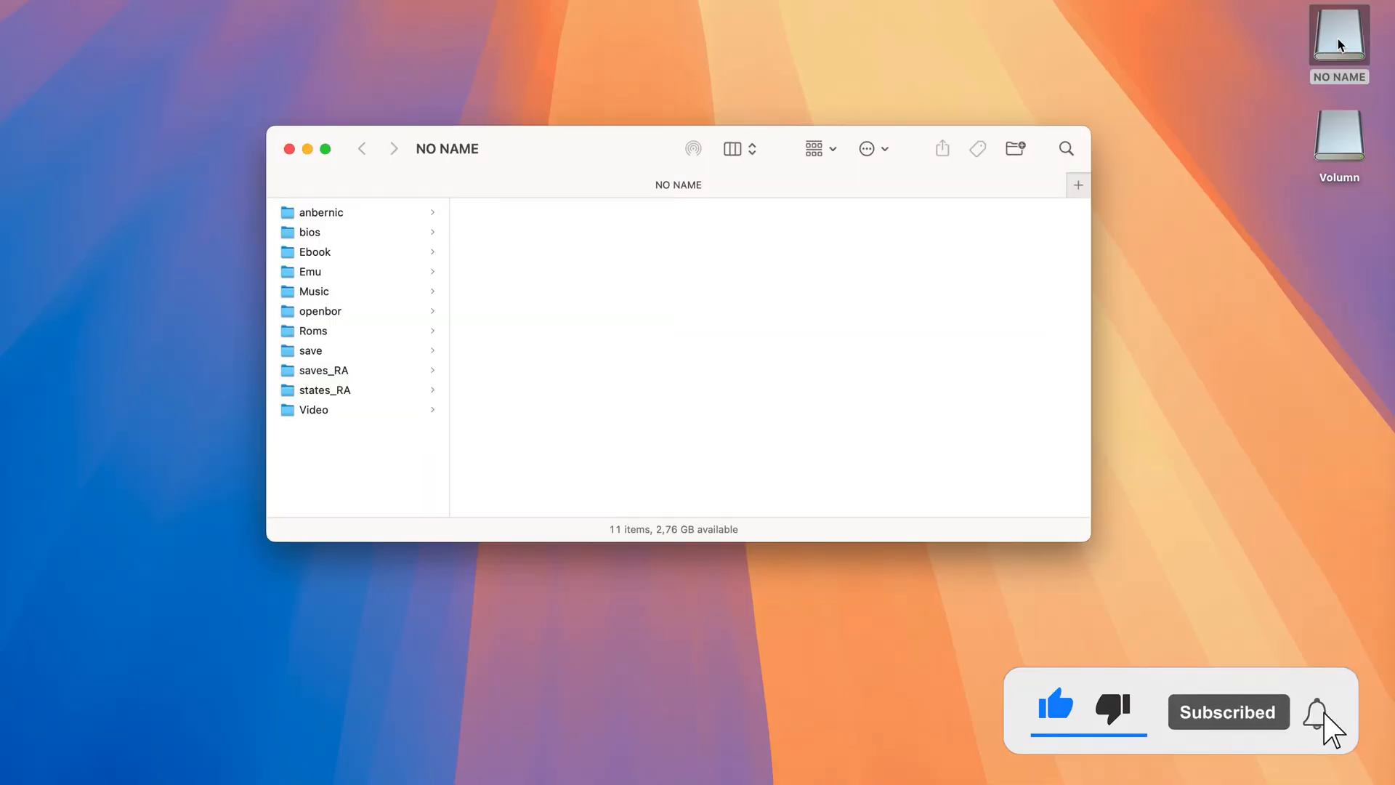
Step: Browse the NO NAME card's anbernic folder and the empty Emu folder, then move to Applications
{"action": "left_click", "coordinate": [322, 213]}
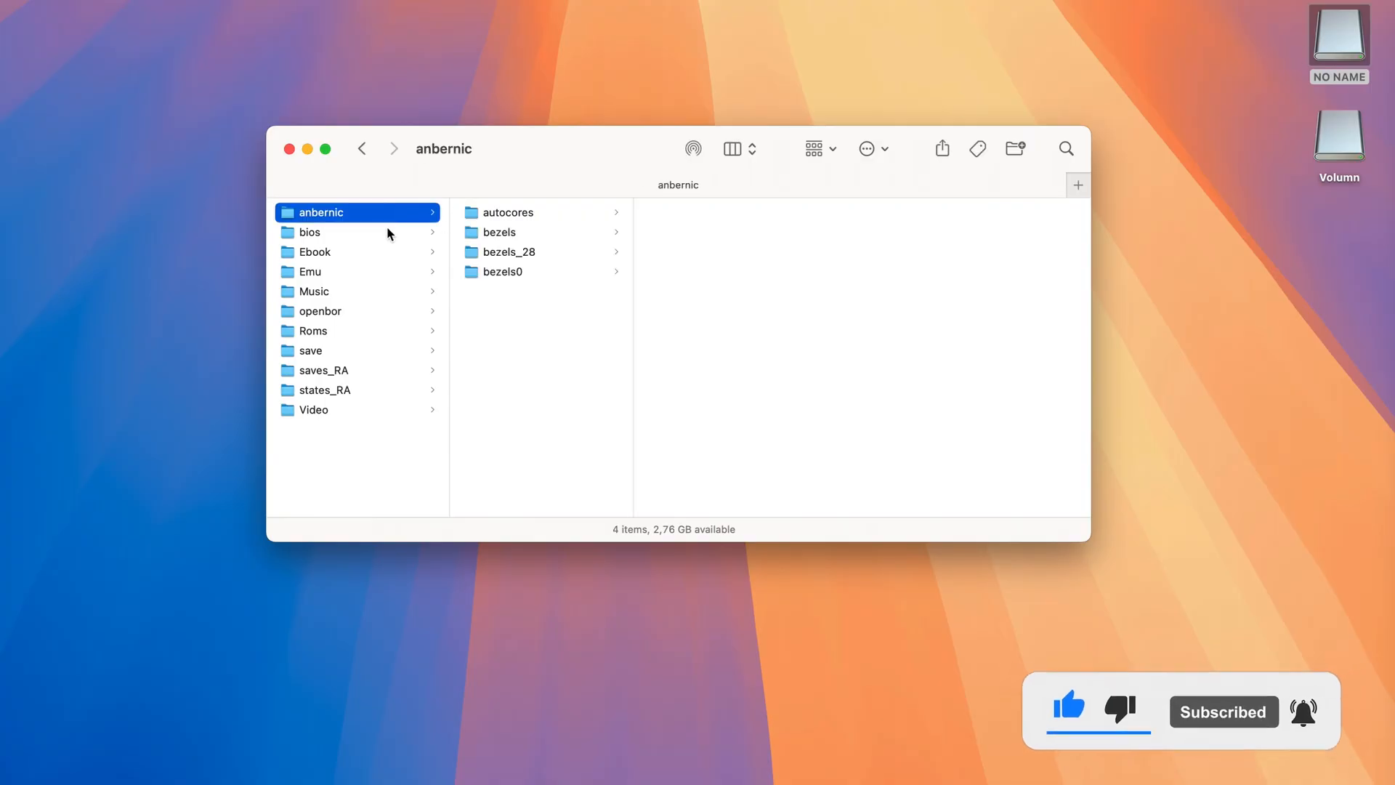
{"action": "left_click", "coordinate": [311, 272]}
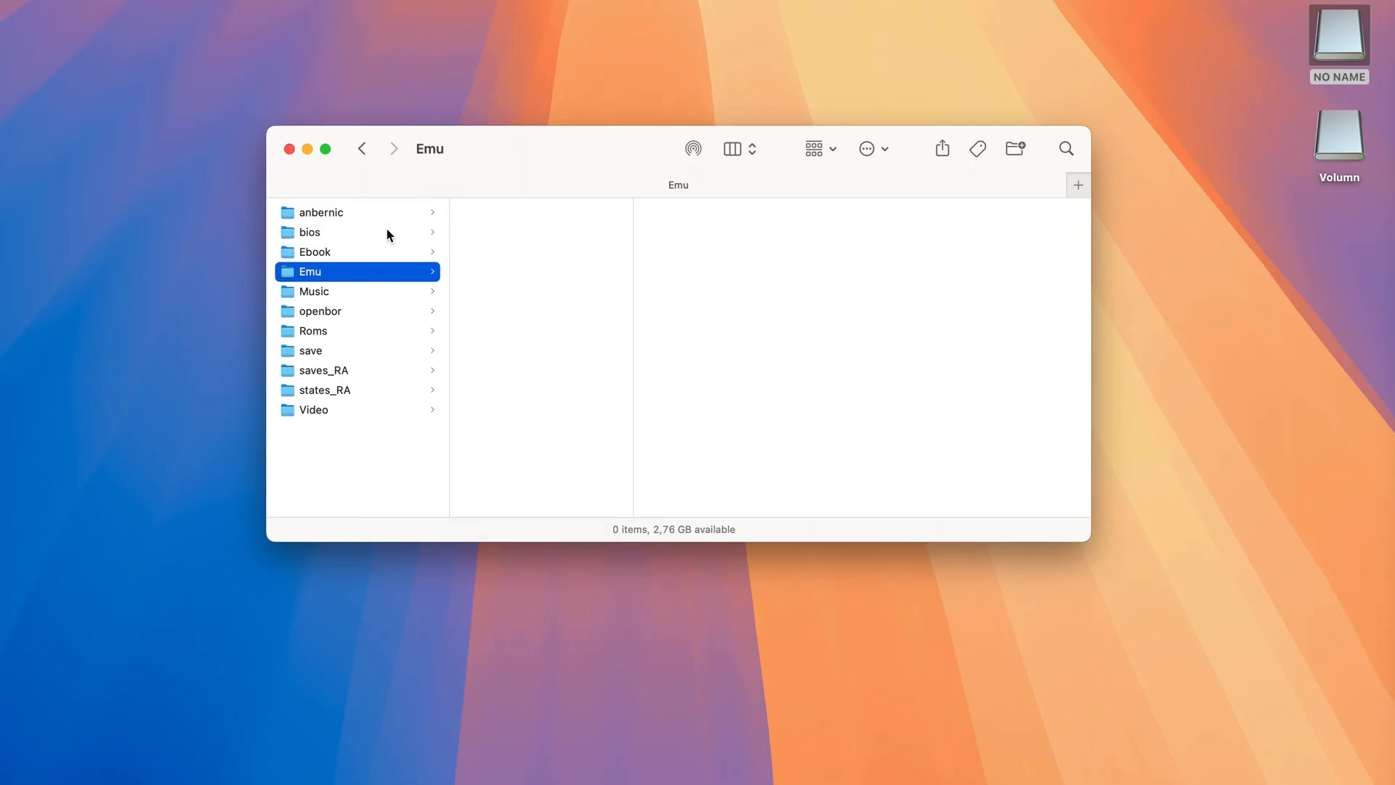
{"action": "left_click", "coordinate": [320, 311]}
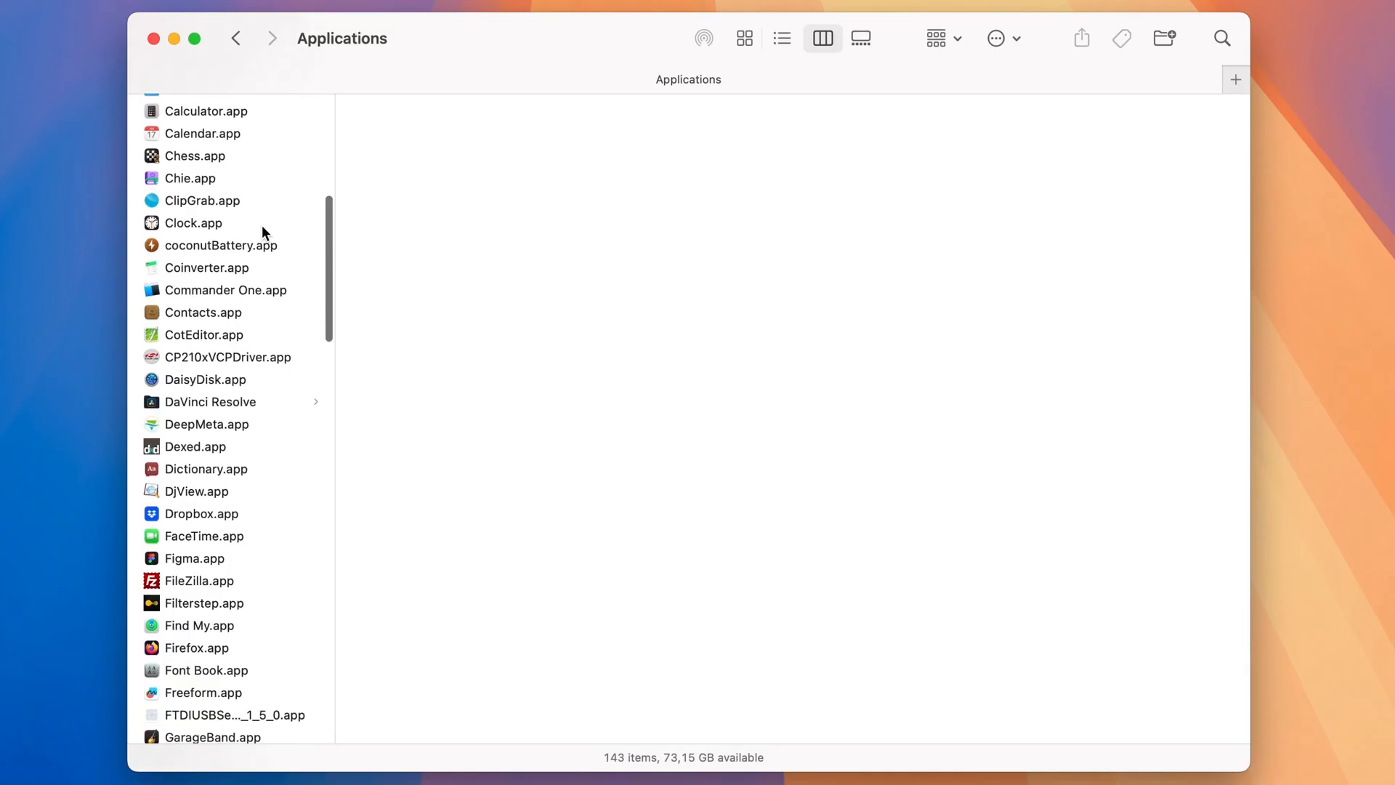
Step: Scroll down the Applications list and open the Utilities folder
{"action": "scroll", "scroll_direction": "down", "scroll_amount": 3}
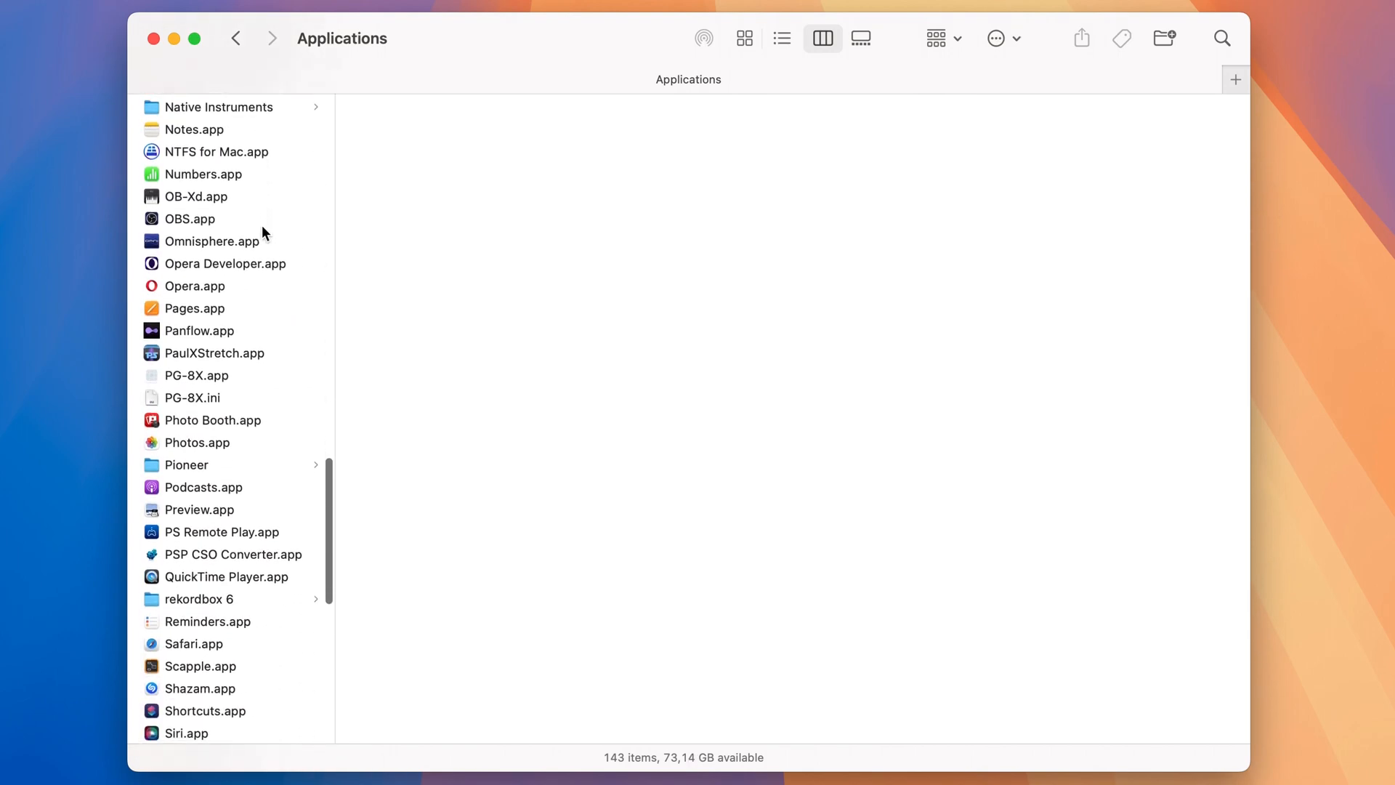
{"action": "scroll", "scroll_direction": "down", "scroll_amount": 3}
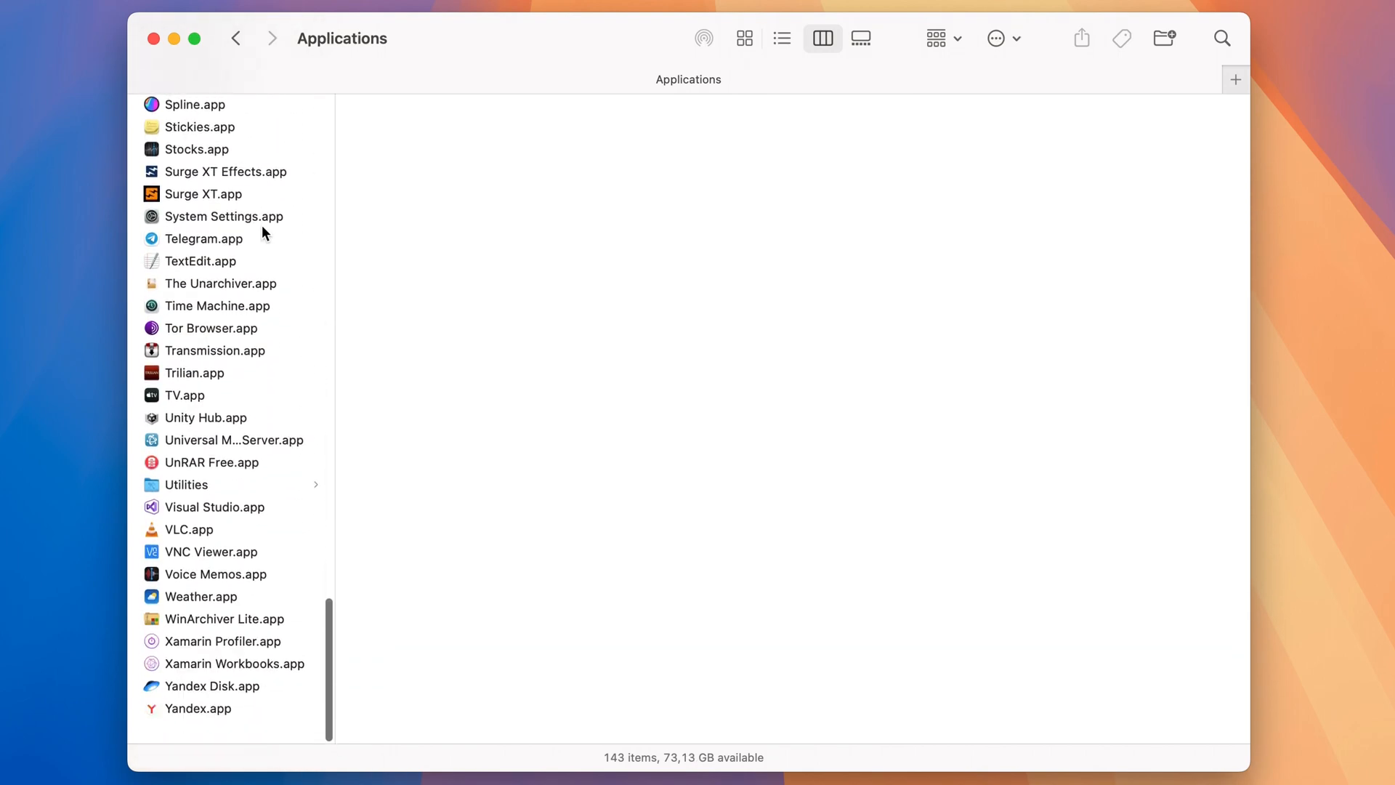
{"action": "left_click", "coordinate": [186, 499]}
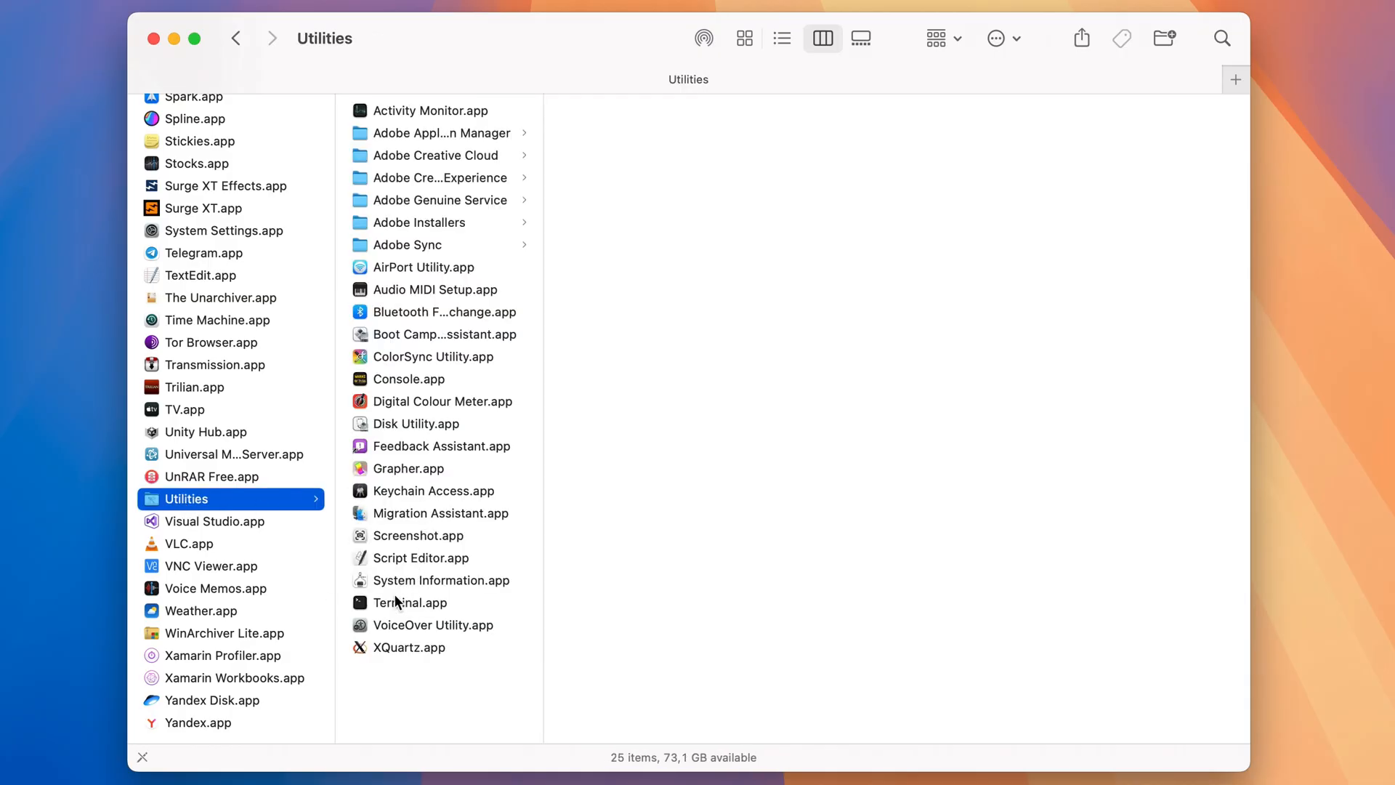
Step: Run 'defaults write com.apple.finder AppleShowAllFiles TRUE ; killall Finder' in Terminal
{"action": "double_click", "coordinate": [410, 602]}
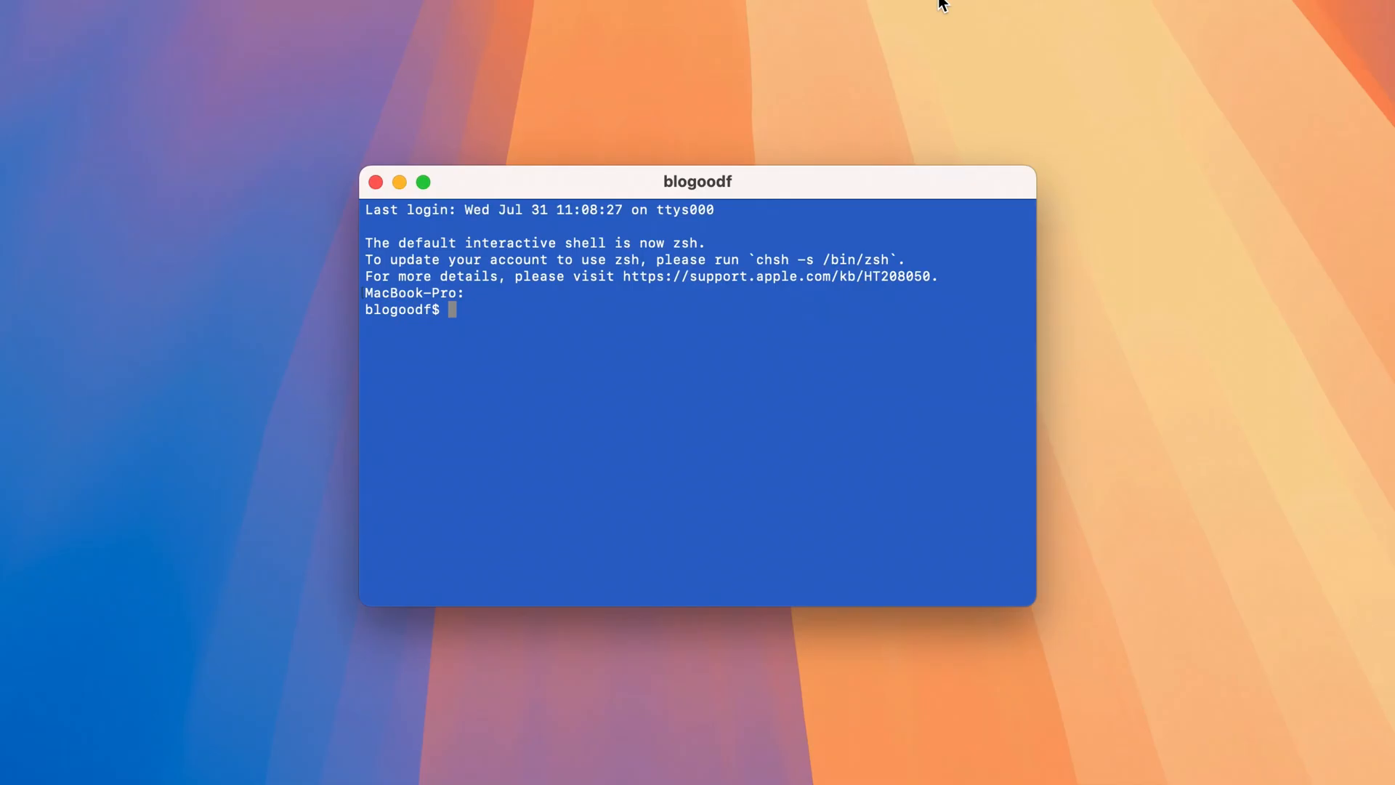
{"action": "type", "text": "defaults write com.apple.finder AppleShowAllFiles TRUE ; killall Finder"}
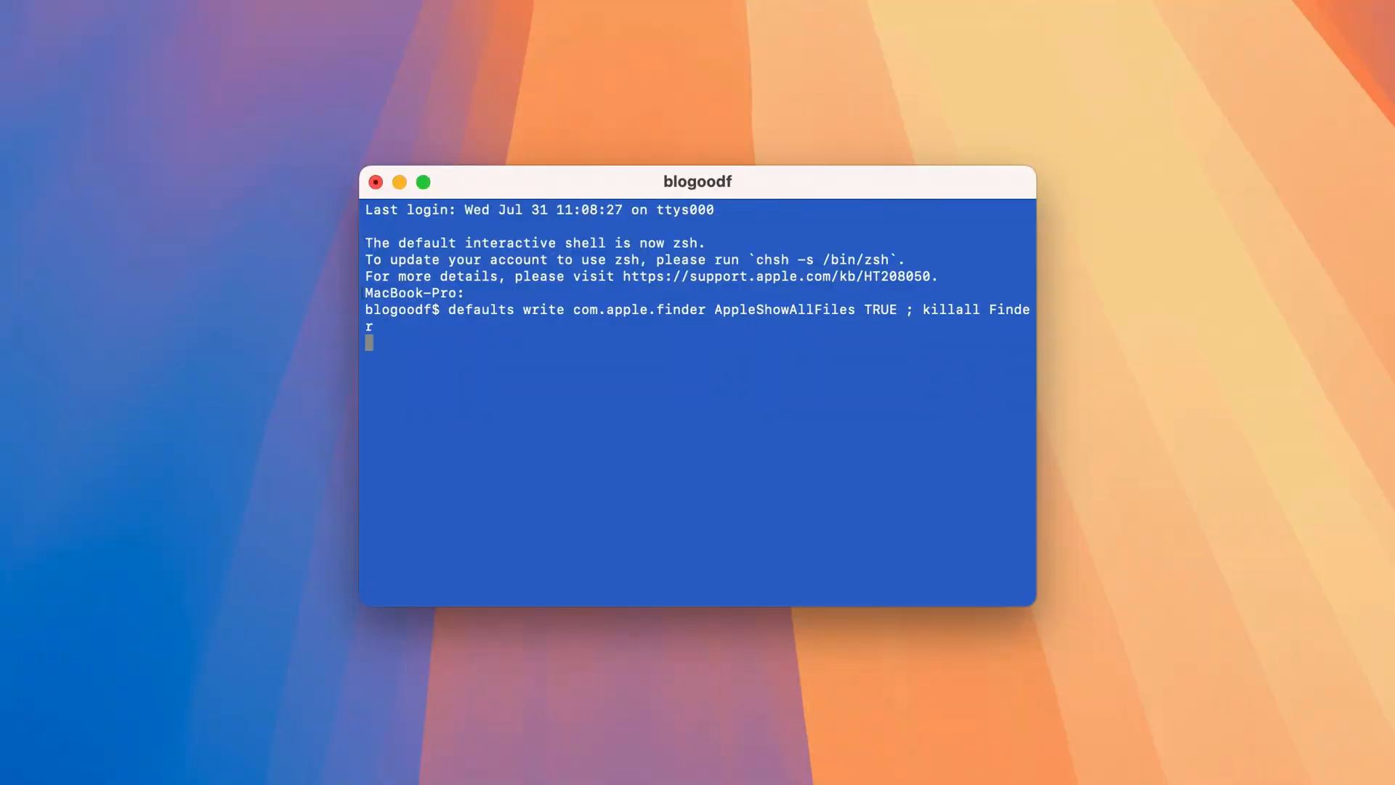
{"action": "key", "text": "Return"}
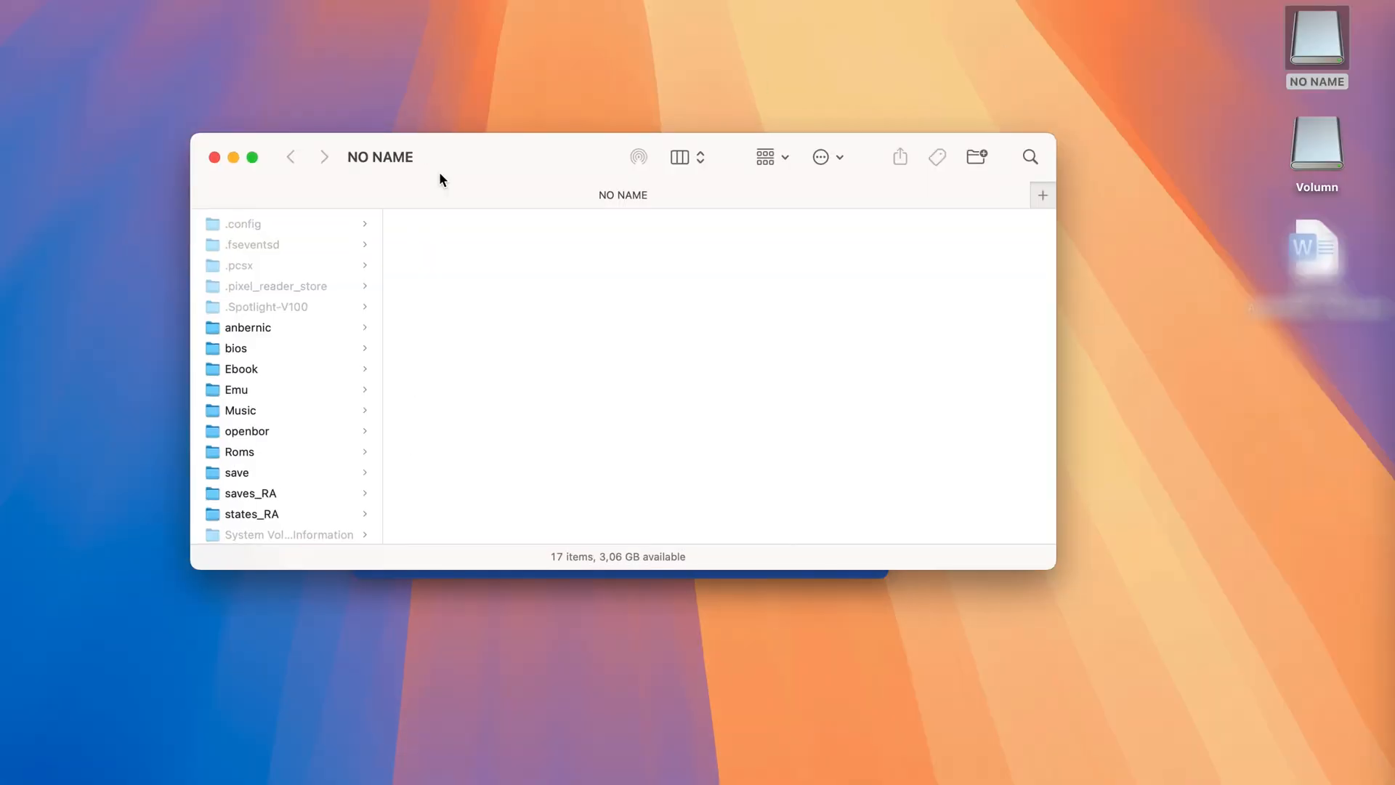
Step: Copy the card's hidden .config/ppsspp folder into the PPSSPP folder on the Mac
{"action": "scroll", "scroll_direction": "down", "scroll_amount": 3}
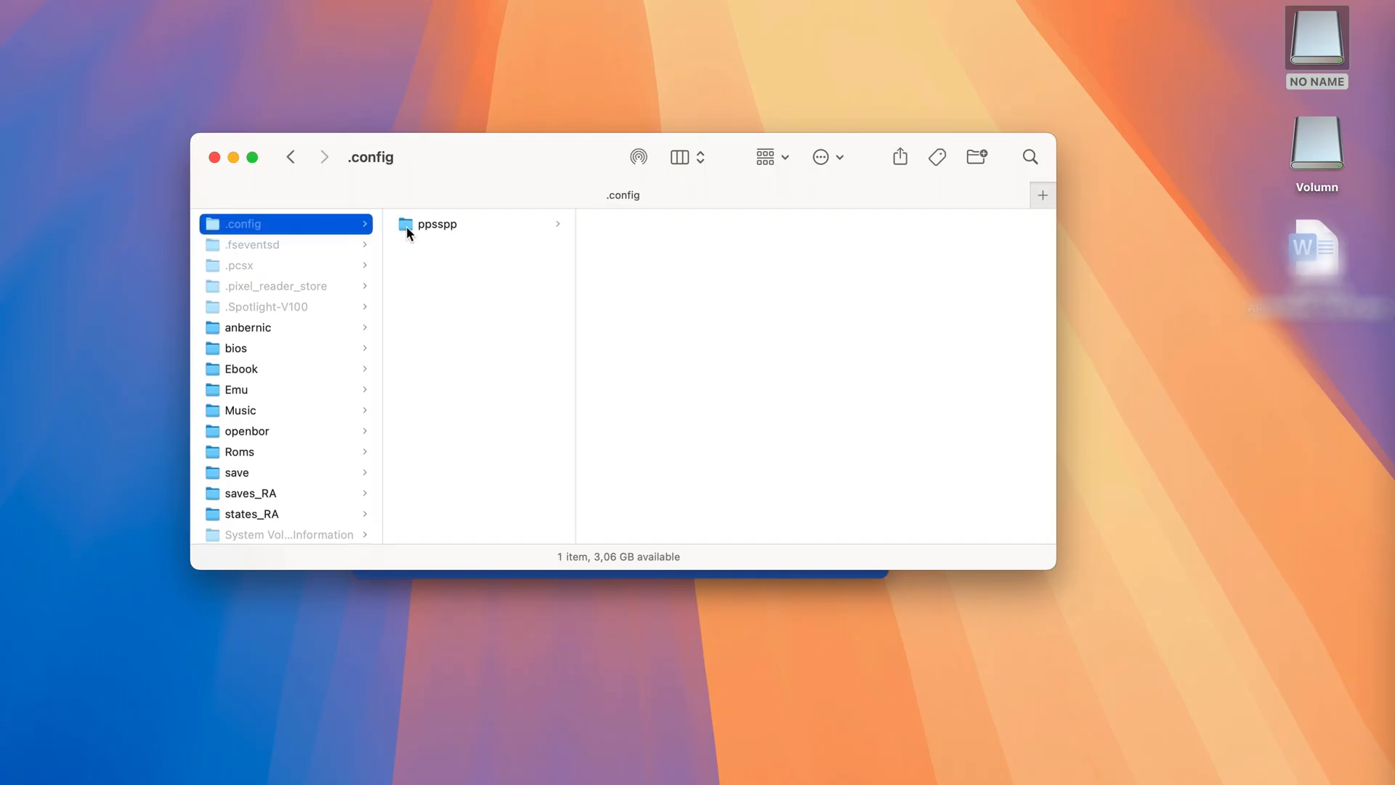
{"action": "left_click", "coordinate": [438, 224]}
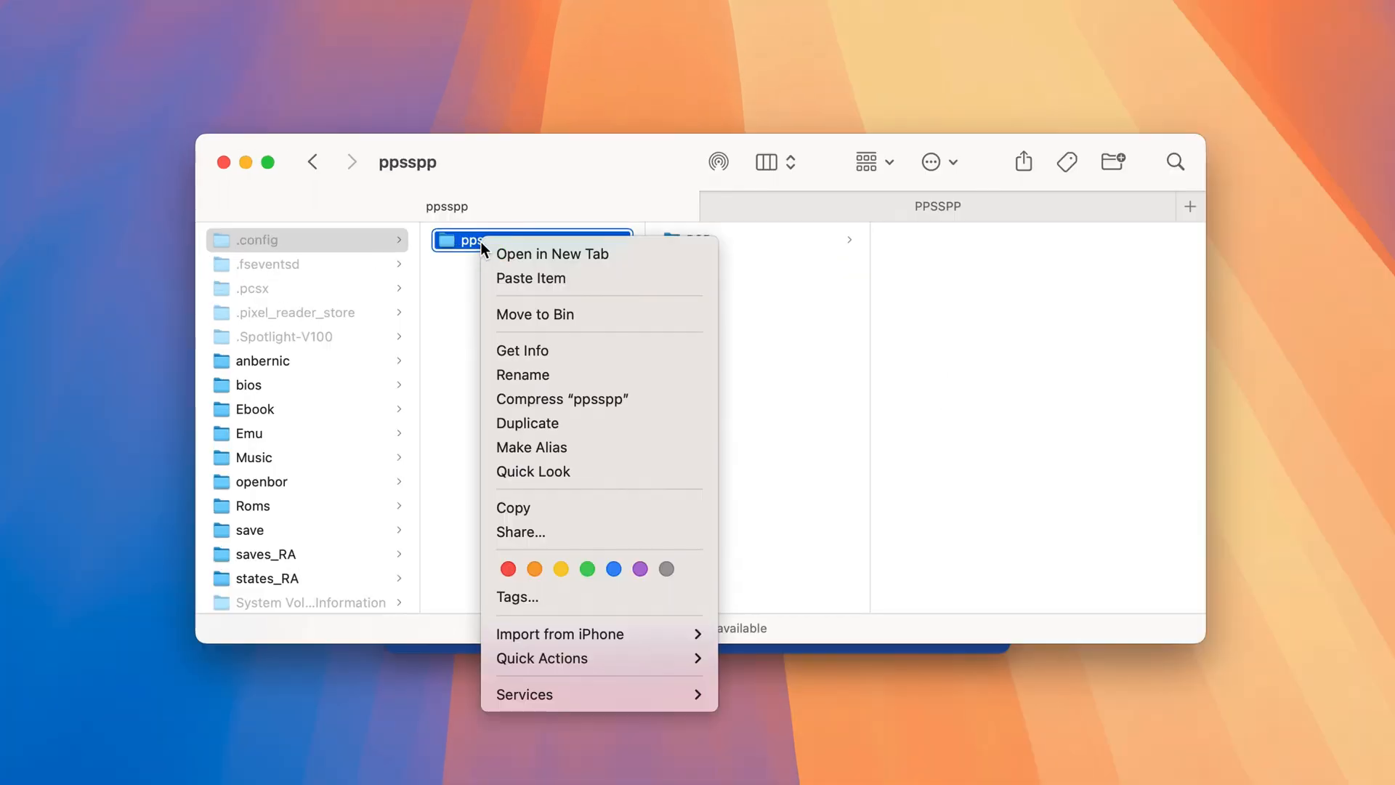
{"action": "mouse_move", "coordinate": [544, 517]}
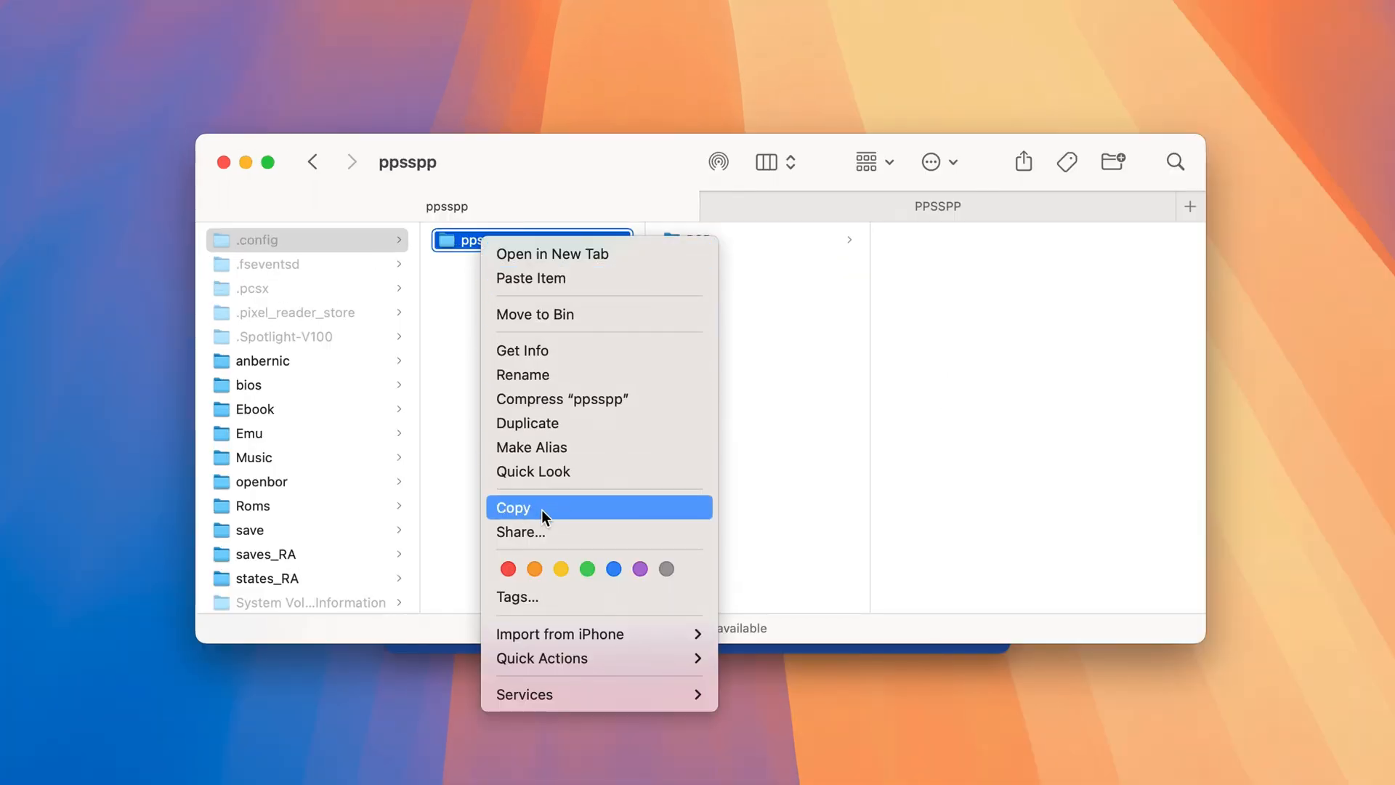
{"action": "left_click", "coordinate": [542, 507]}
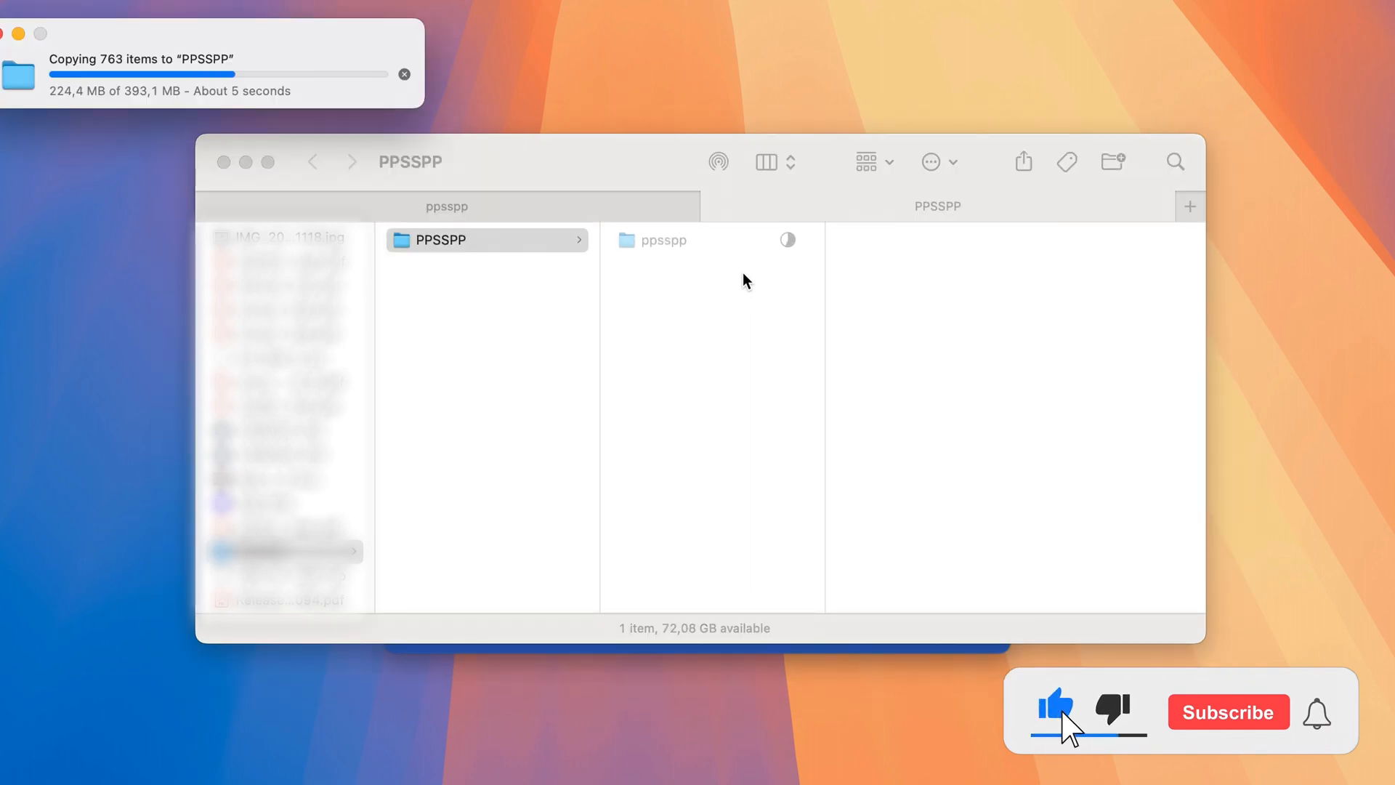
{"action": "left_click", "coordinate": [1225, 712]}
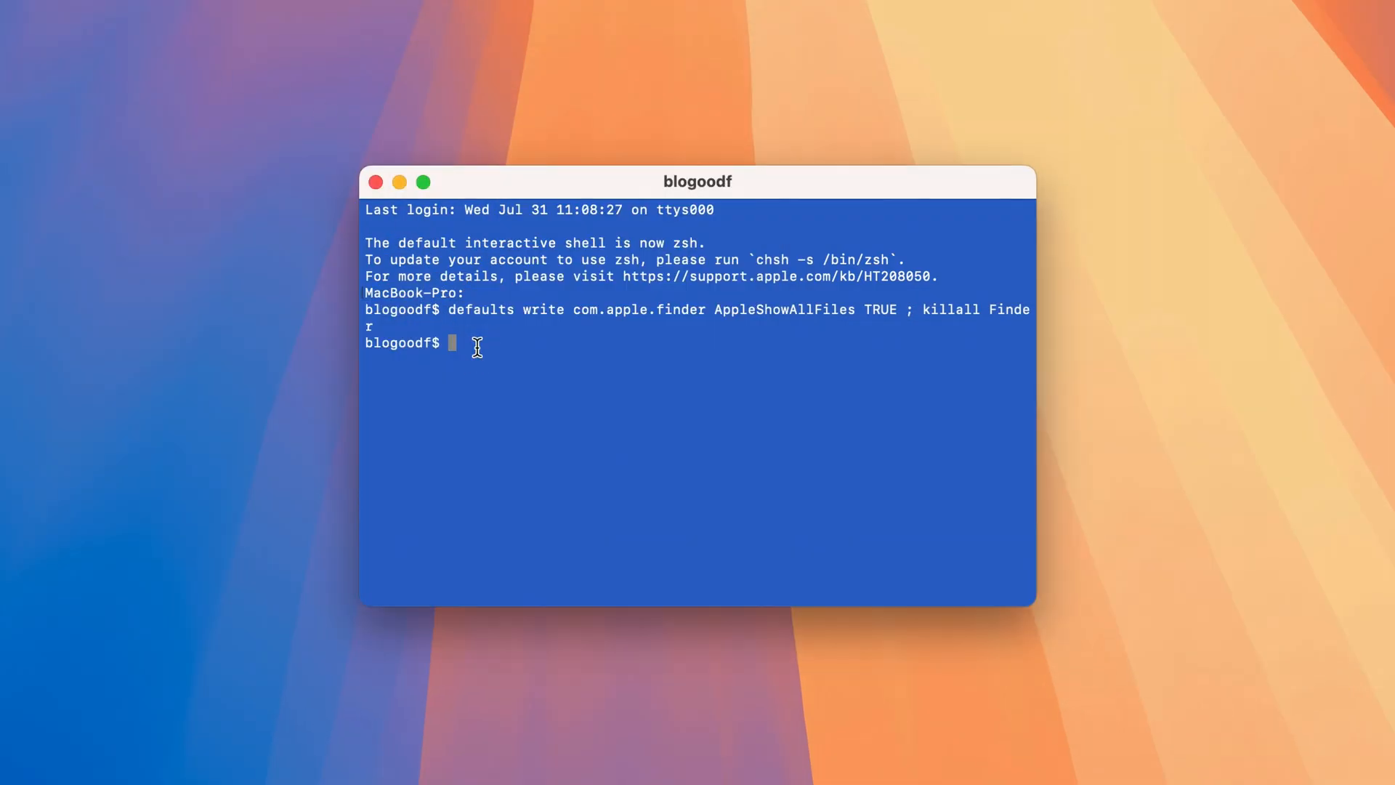
Step: Run 'defaults write com.apple.finder AppleShowAllFiles FALSE ; killall Finder' and open the NO NAME card
{"action": "type", "text": "defaults write com.apple.finder AppleShowAllFiles FALSE ; killall Finder"}
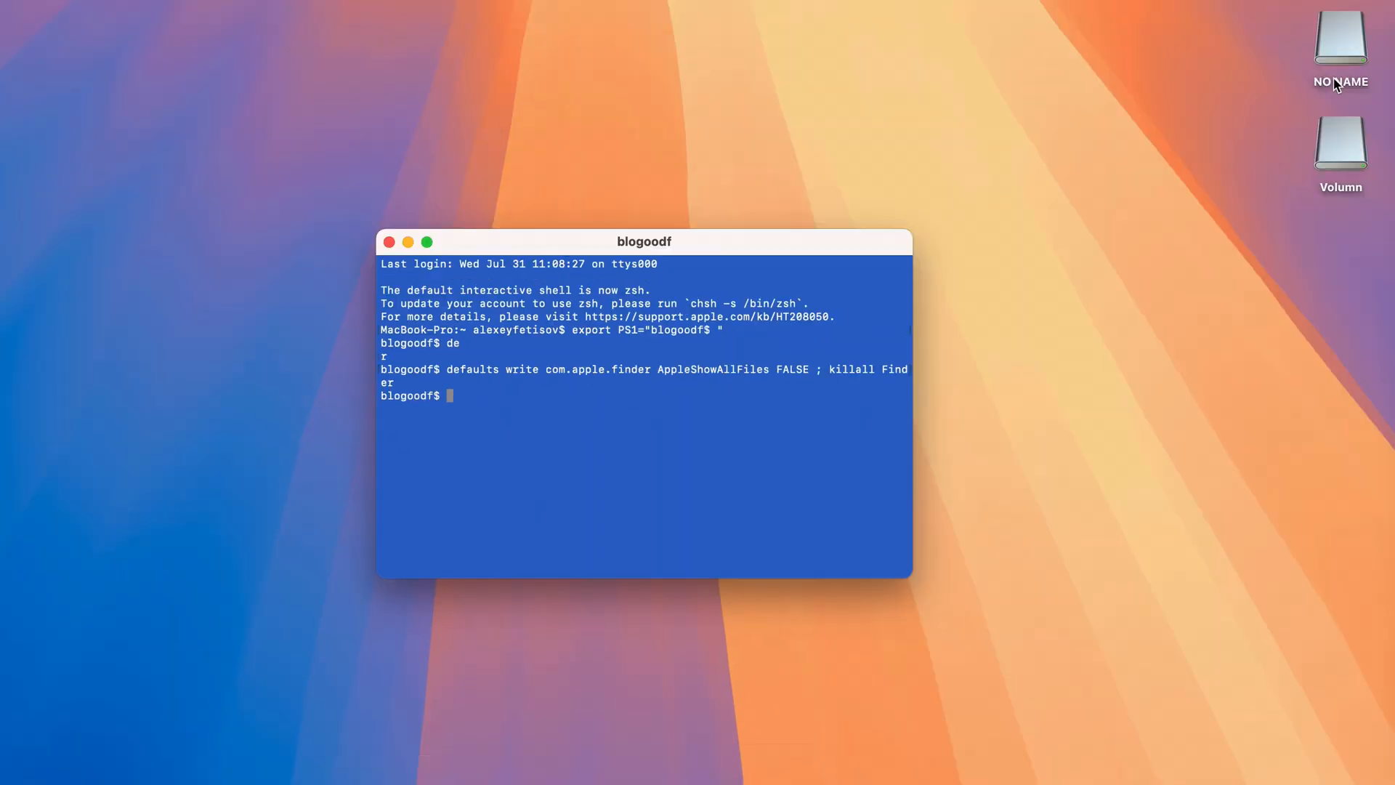
{"action": "double_click", "coordinate": [1341, 38]}
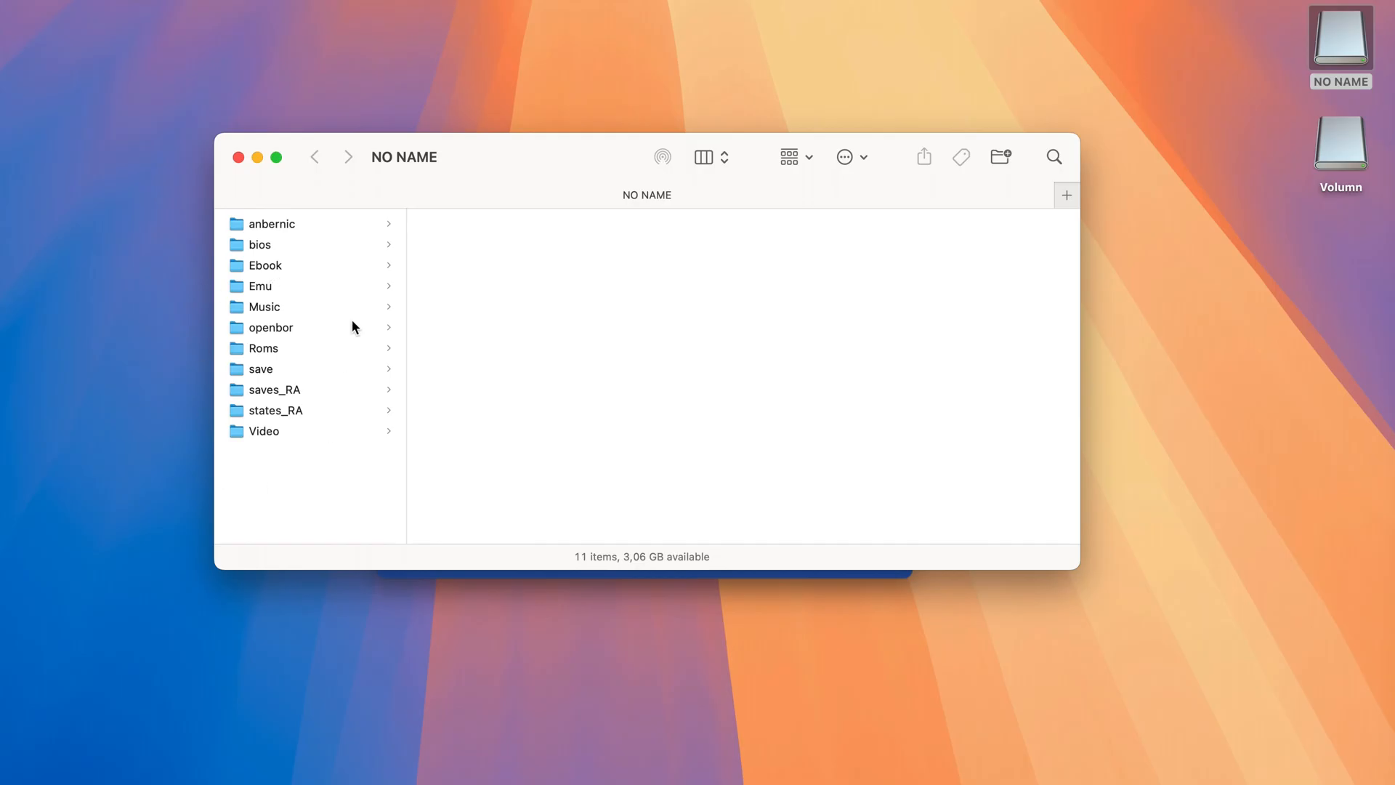
Step: Enlarge the NO NAME window, show hidden files with Cmd+Shift+., view .fseventsd, then hide them
{"action": "left_click_drag", "start_coordinate": [404, 157], "coordinate": [447, 145]}
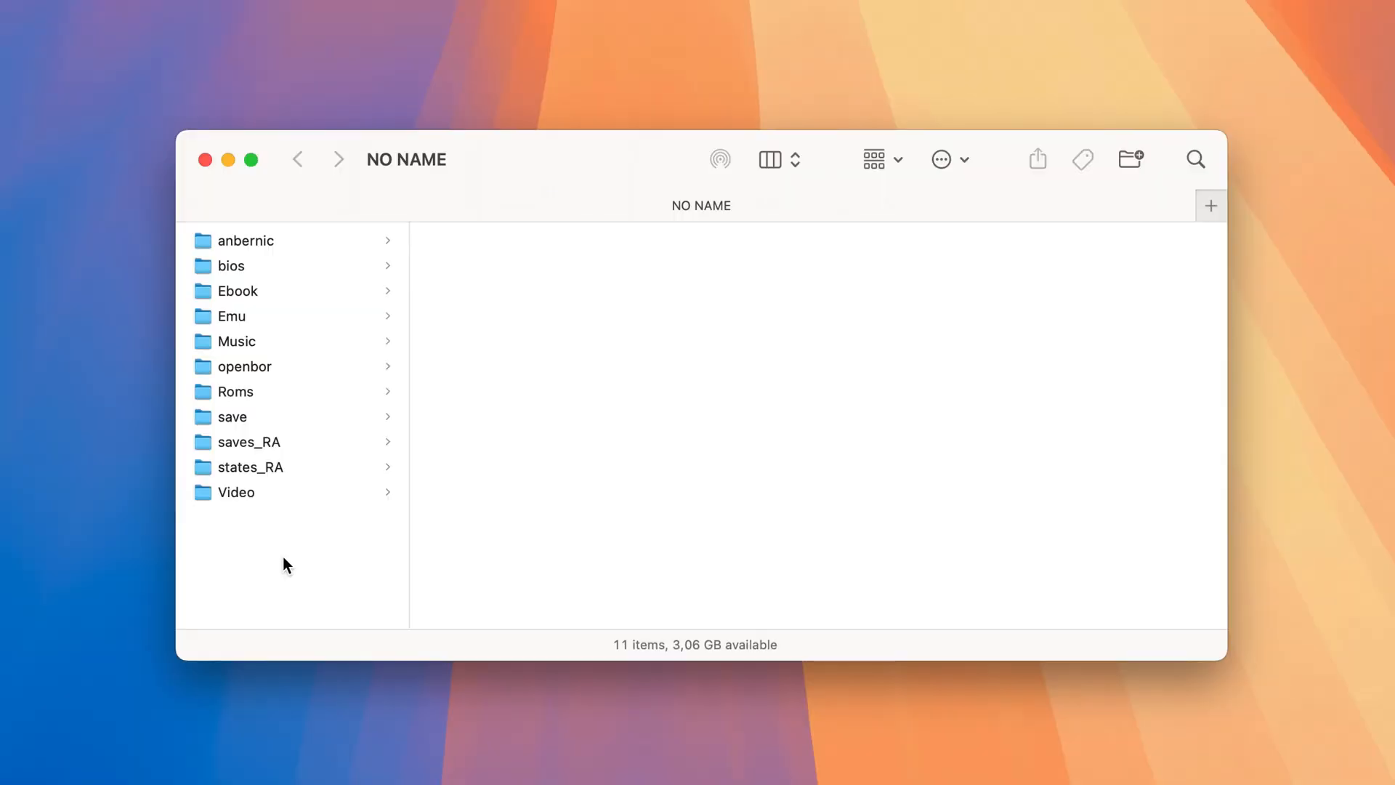
{"action": "key", "text": "cmd+shift+."}
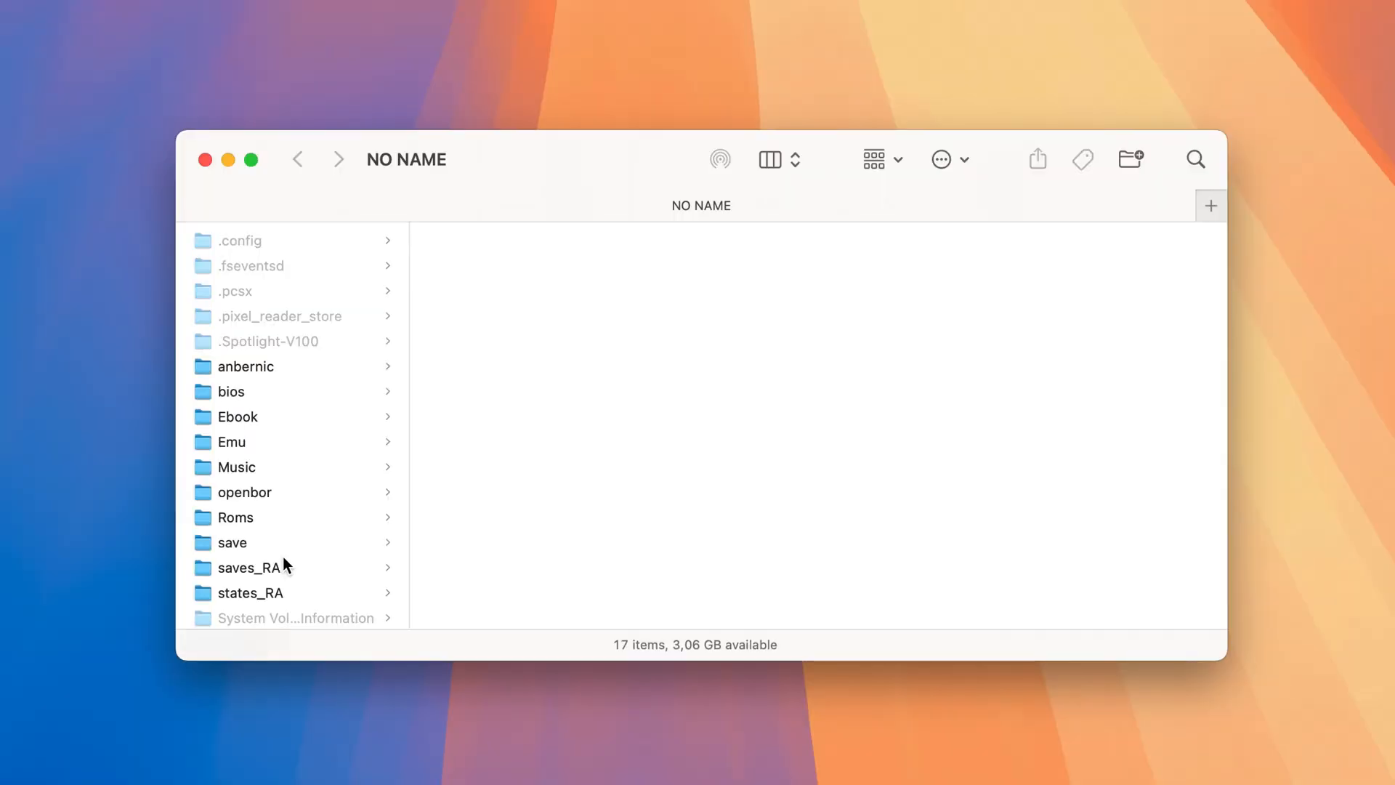
{"action": "scroll", "scroll_direction": "down", "scroll_amount": 3}
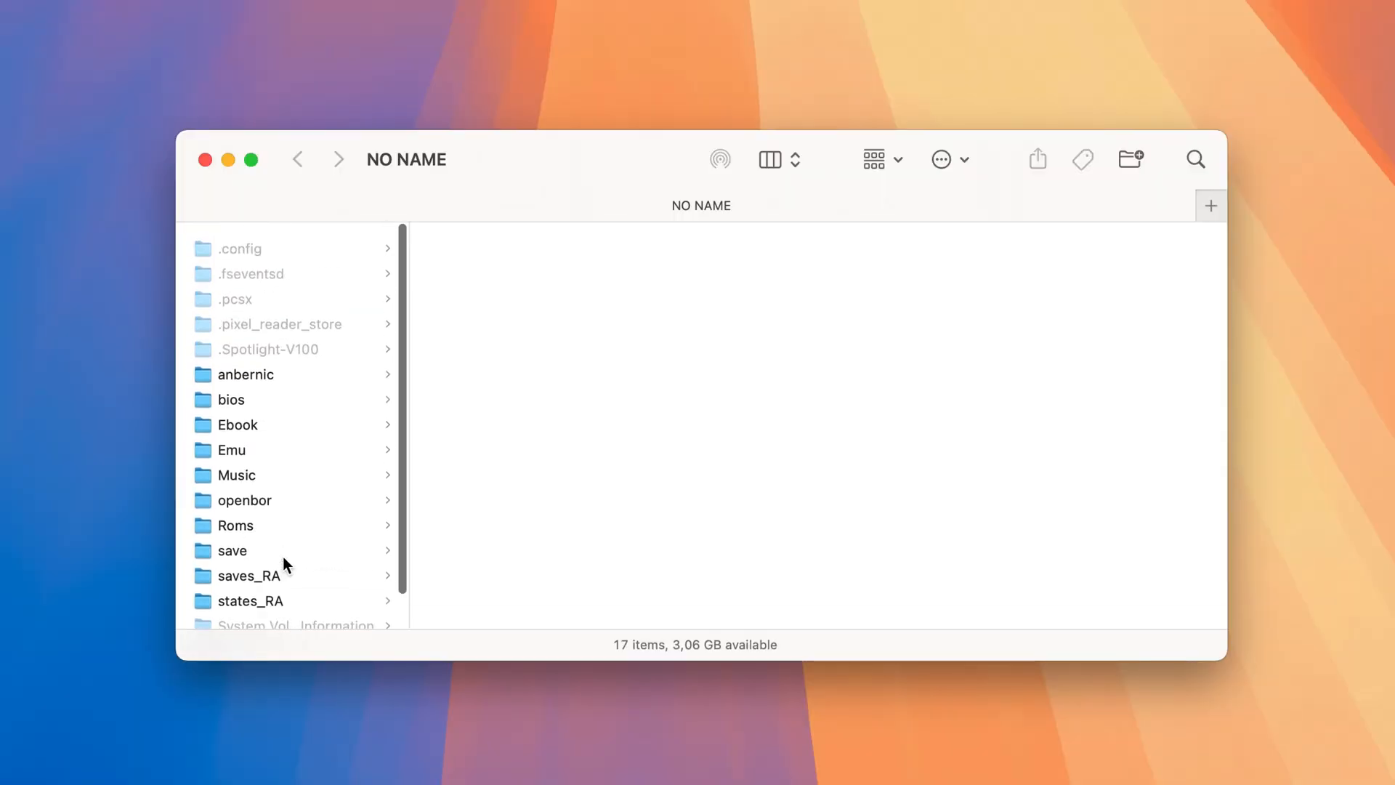
{"action": "scroll", "scroll_direction": "down", "scroll_amount": 3}
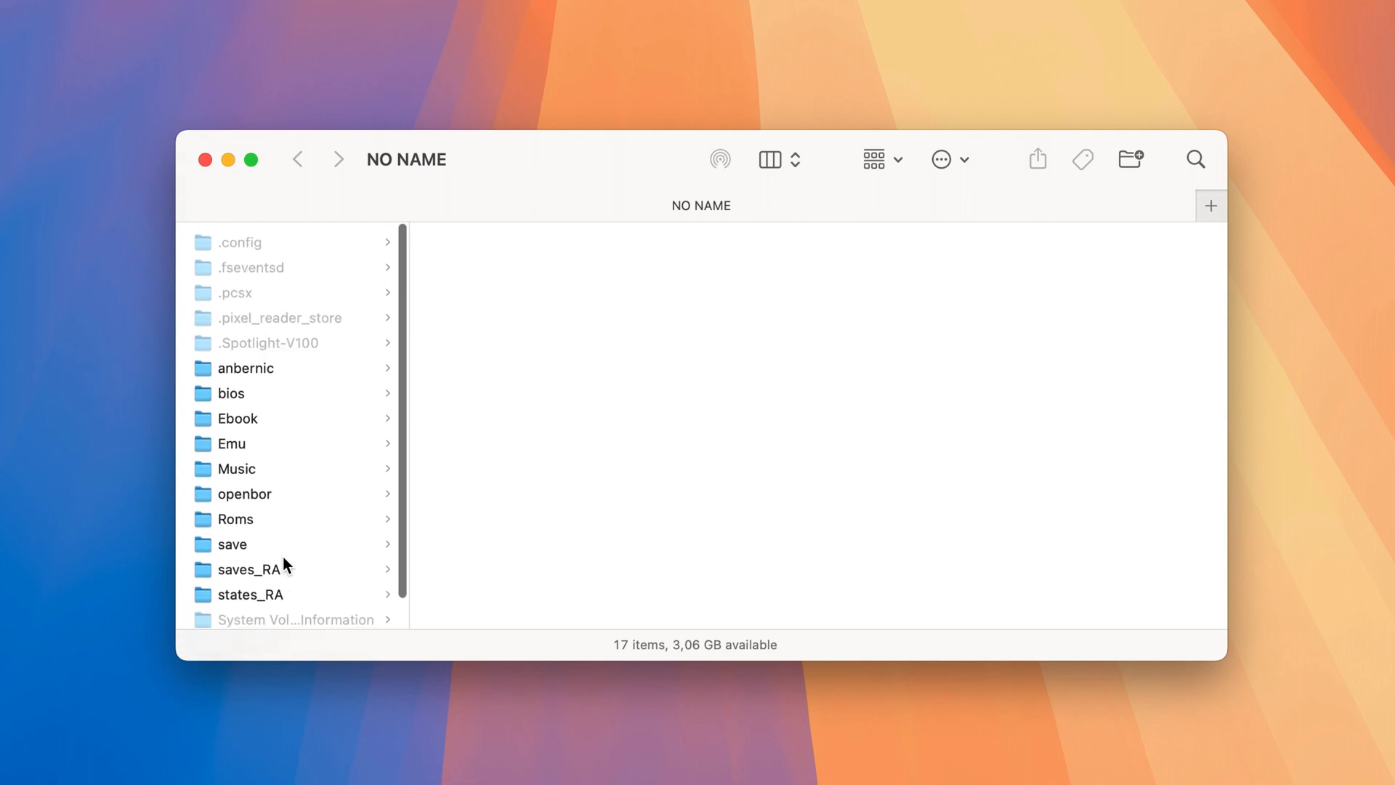
{"action": "left_click", "coordinate": [250, 267]}
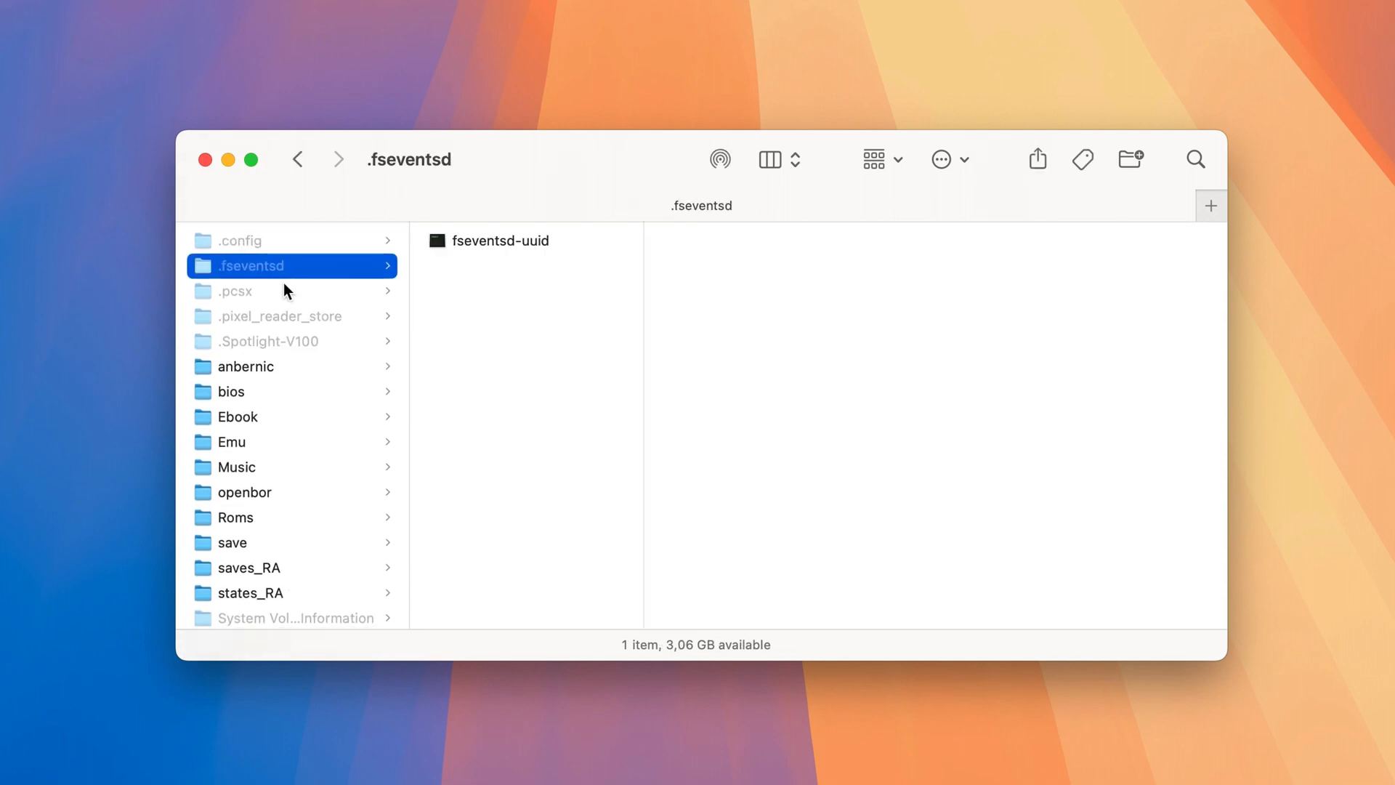
{"action": "left_click", "coordinate": [279, 317]}
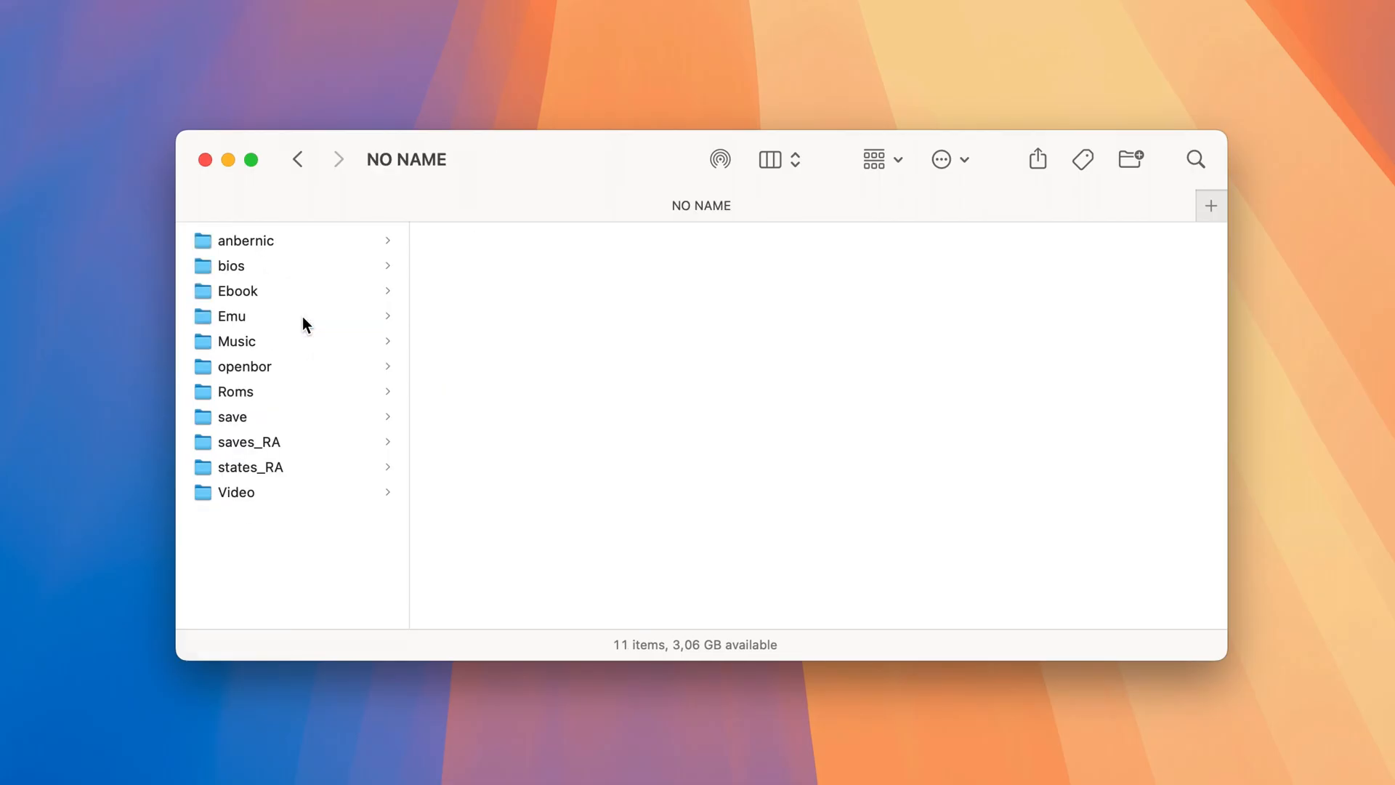
{"action": "key", "text": "cmd+shift+."}
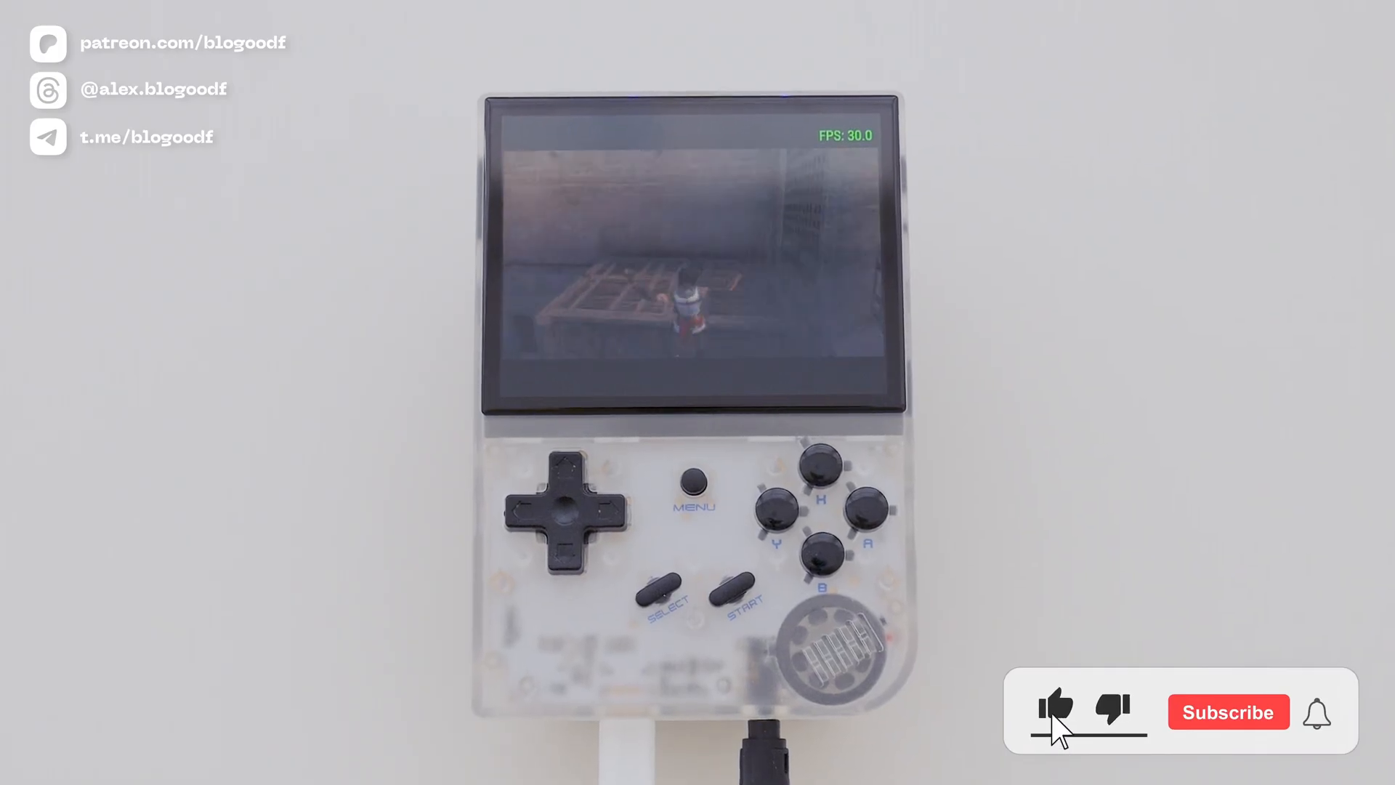
{"action": "left_click", "coordinate": [1224, 712]}
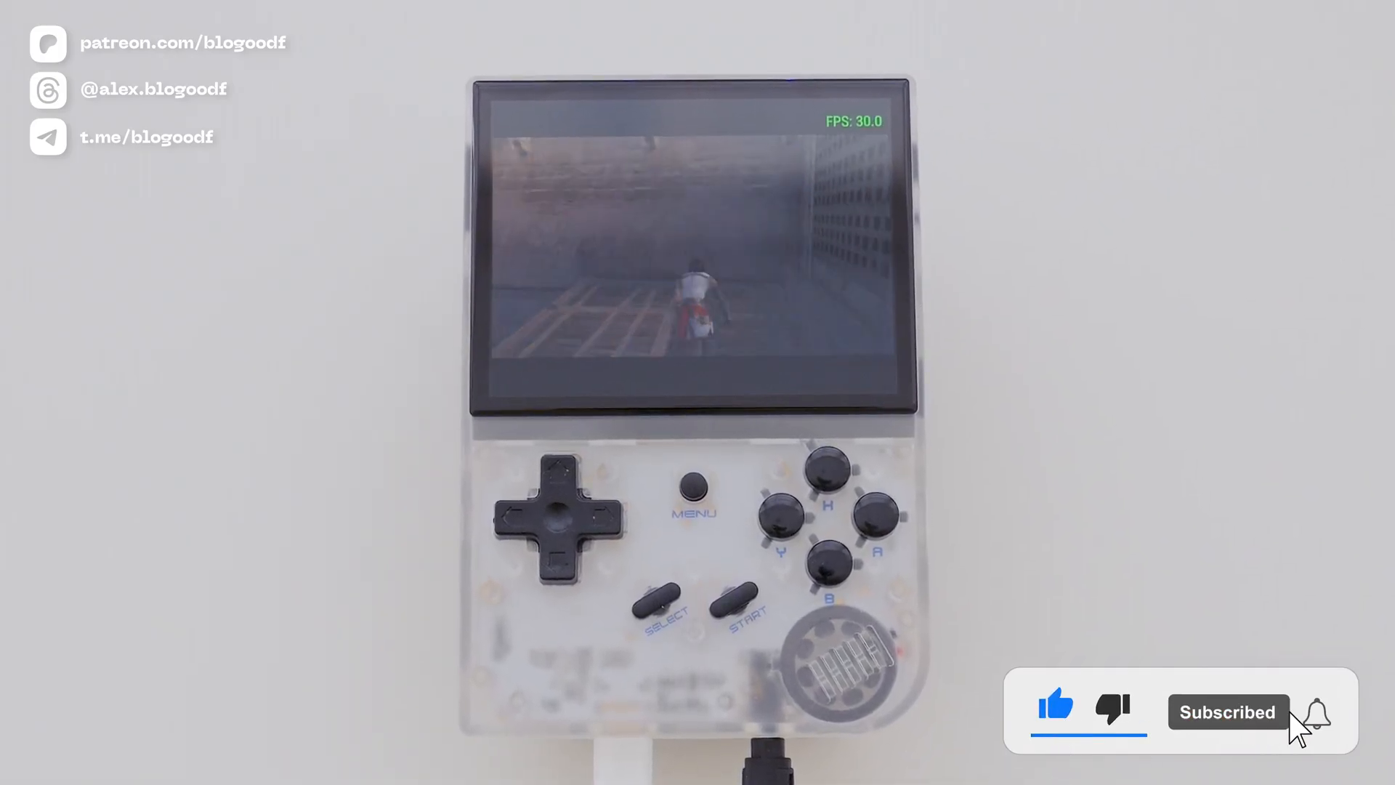